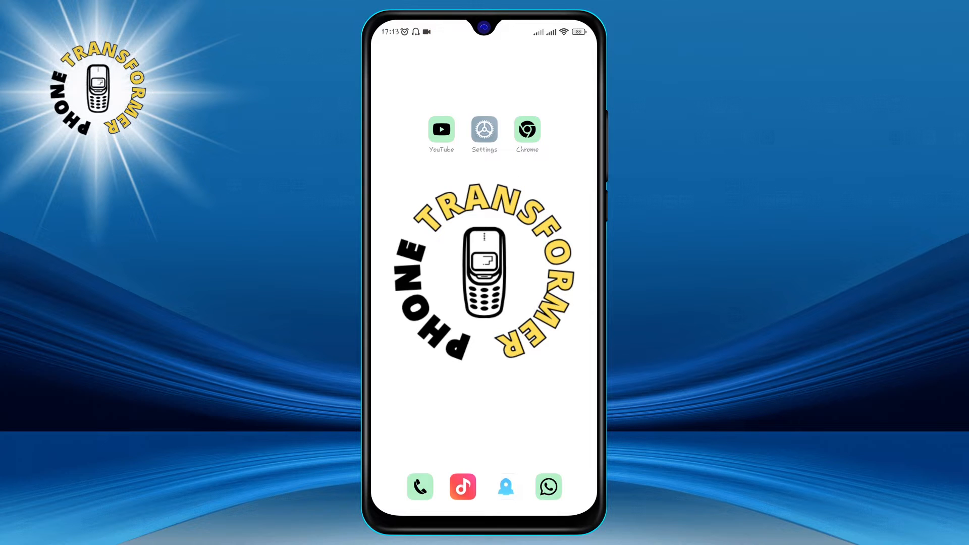
- Launch the Settings app from the home screen
{"action": "scroll", "scroll_direction": "up", "scroll_amount": 3}
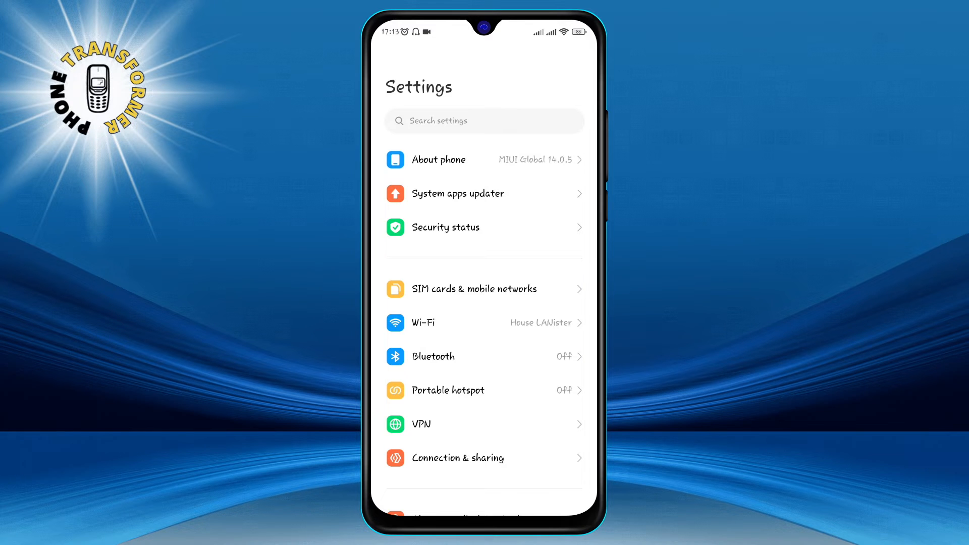
- Scroll to the bottom of the Settings list and enter Accessibility under Additional settings
{"action": "scroll", "scroll_direction": "down", "scroll_amount": 3}
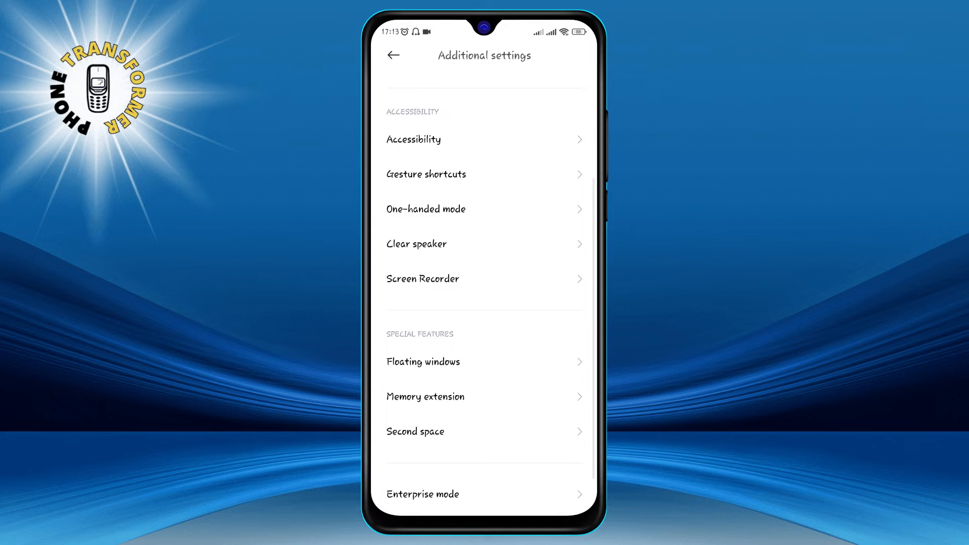
{"action": "scroll", "scroll_direction": "down", "scroll_amount": 3}
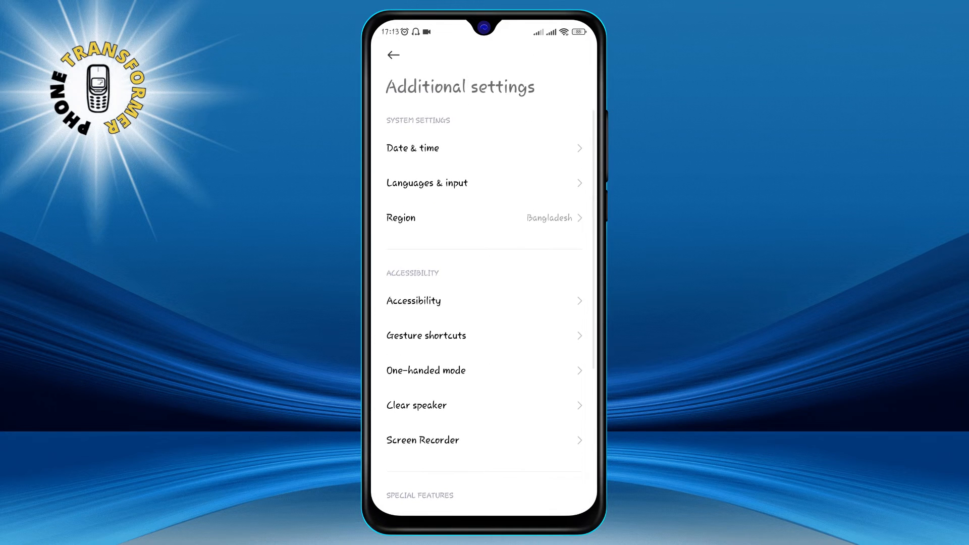
{"action": "scroll", "scroll_direction": "down", "scroll_amount": 3}
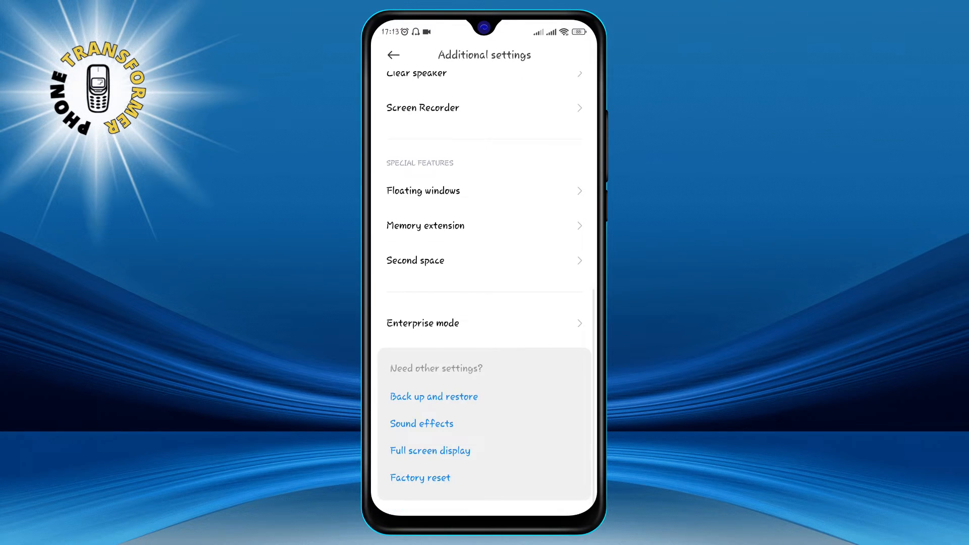
{"action": "scroll", "scroll_direction": "down", "scroll_amount": 3}
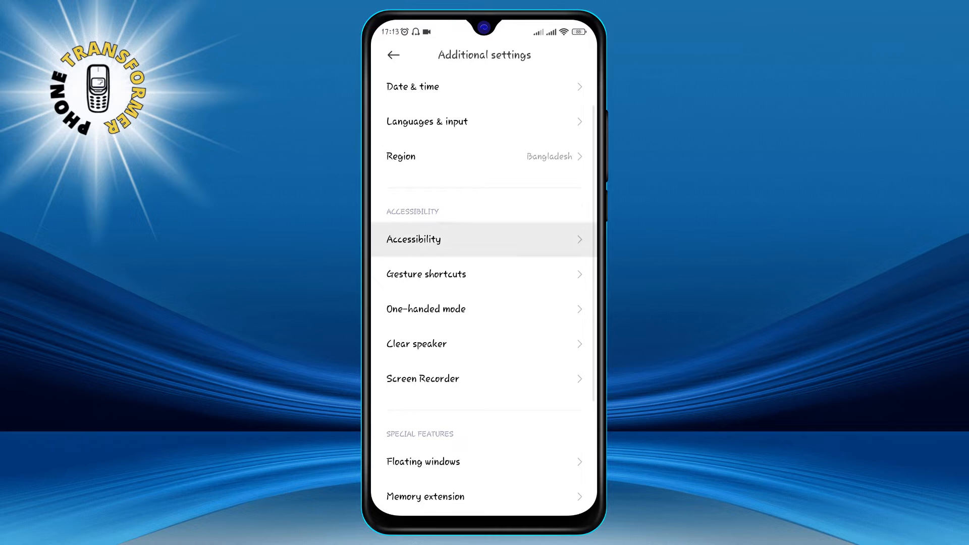
{"action": "scroll", "scroll_direction": "down", "scroll_amount": 3}
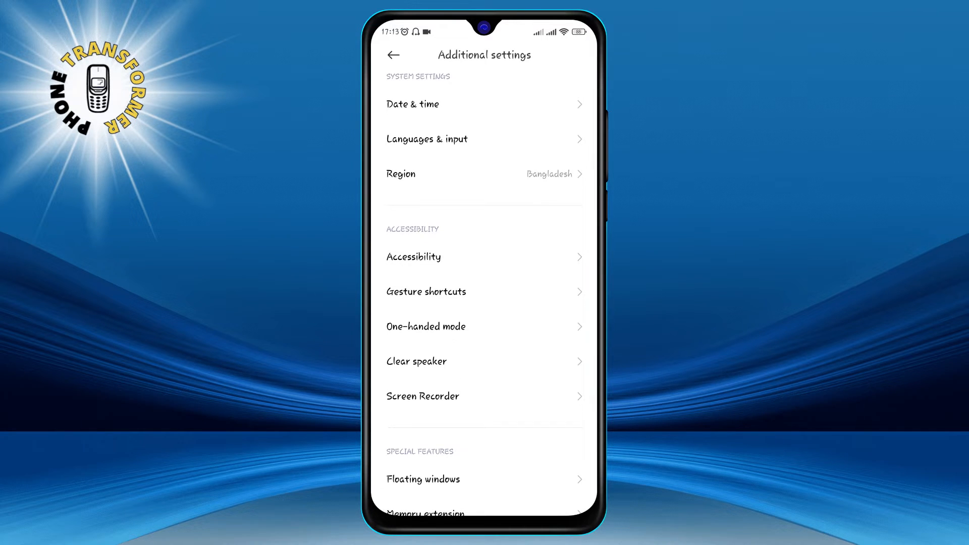
{"action": "left_click", "coordinate": [412, 256]}
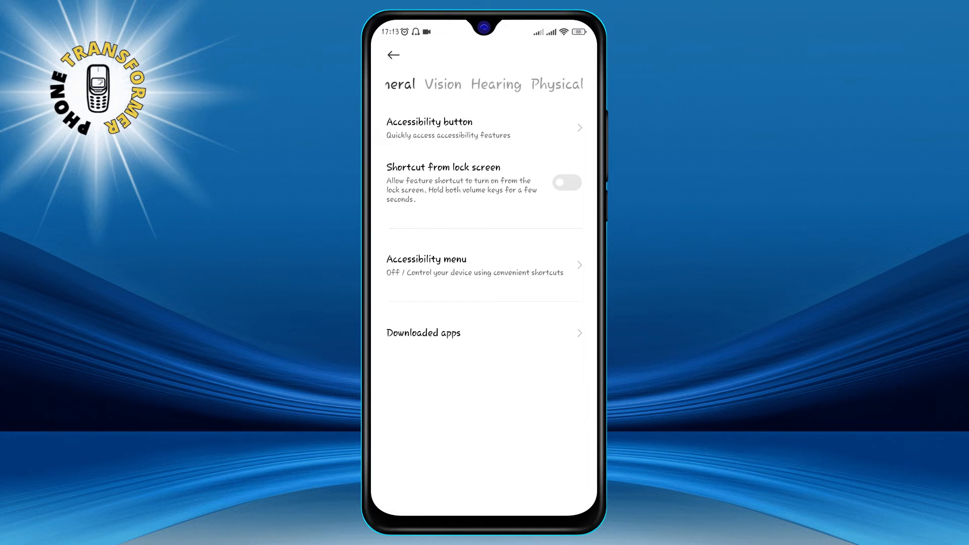
- Enter the Vibration & haptics page from Accessibility
{"action": "left_click", "coordinate": [556, 83]}
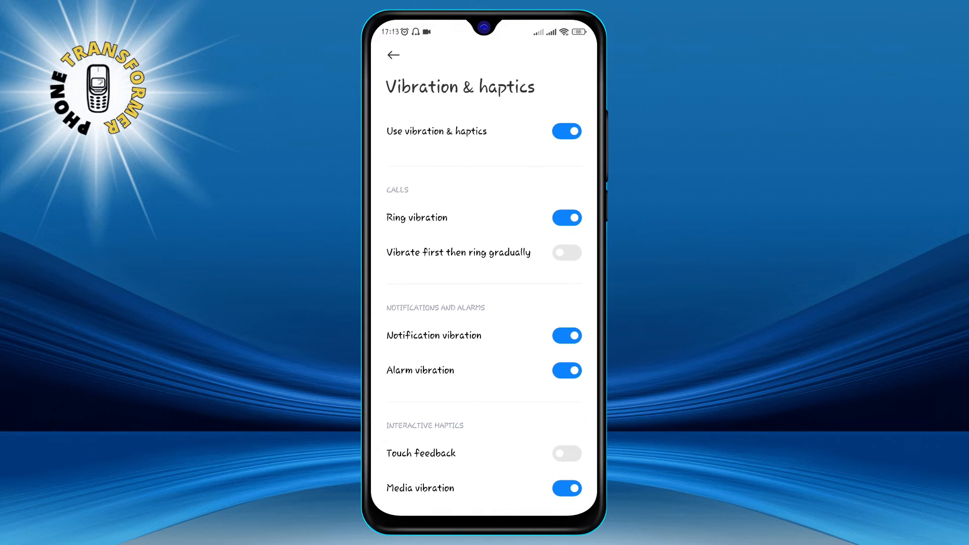
- Review the call, notification and touch feedback vibration toggles, then return to the home screen
{"action": "scroll", "scroll_direction": "up", "scroll_amount": 3}
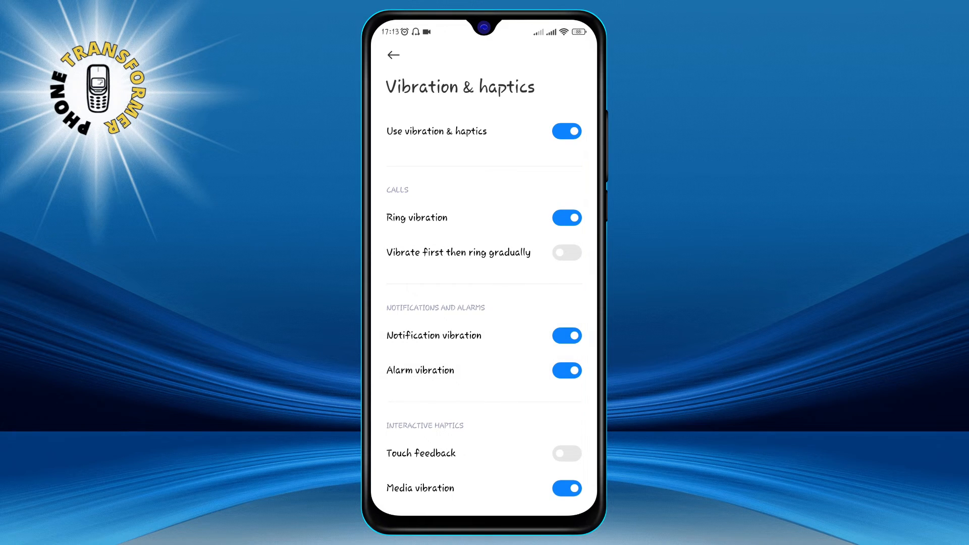
{"action": "scroll", "scroll_direction": "up", "scroll_amount": 3}
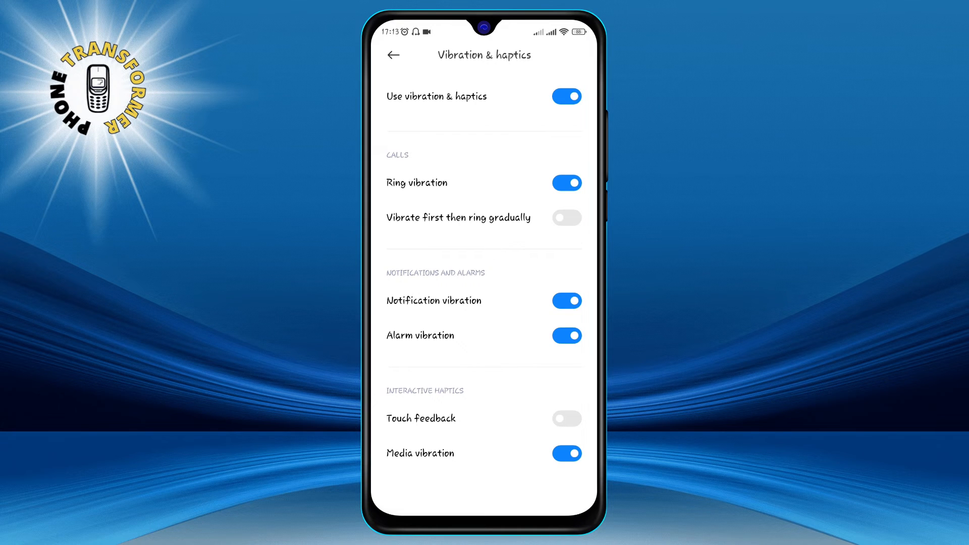
{"action": "scroll", "scroll_direction": "down", "scroll_amount": 3}
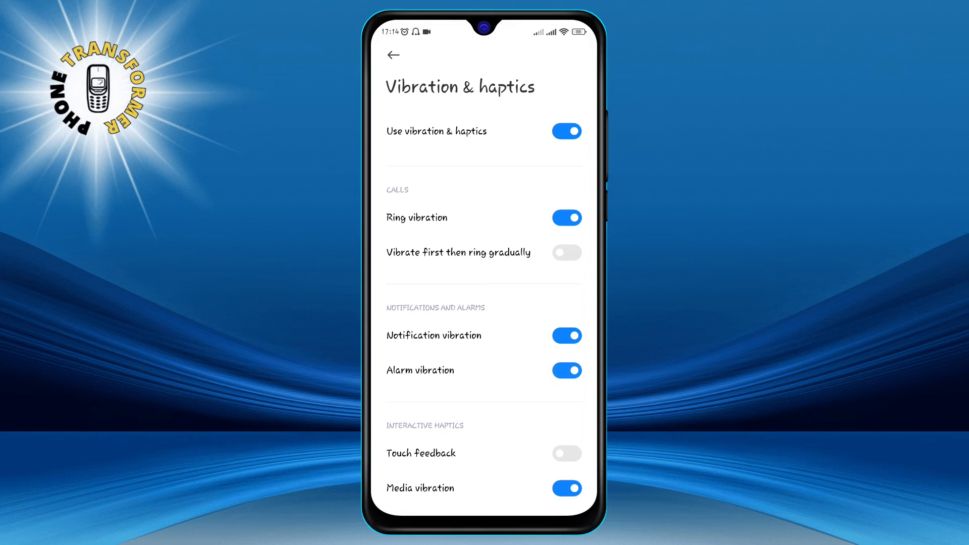
{"action": "scroll", "scroll_direction": "up", "scroll_amount": 3}
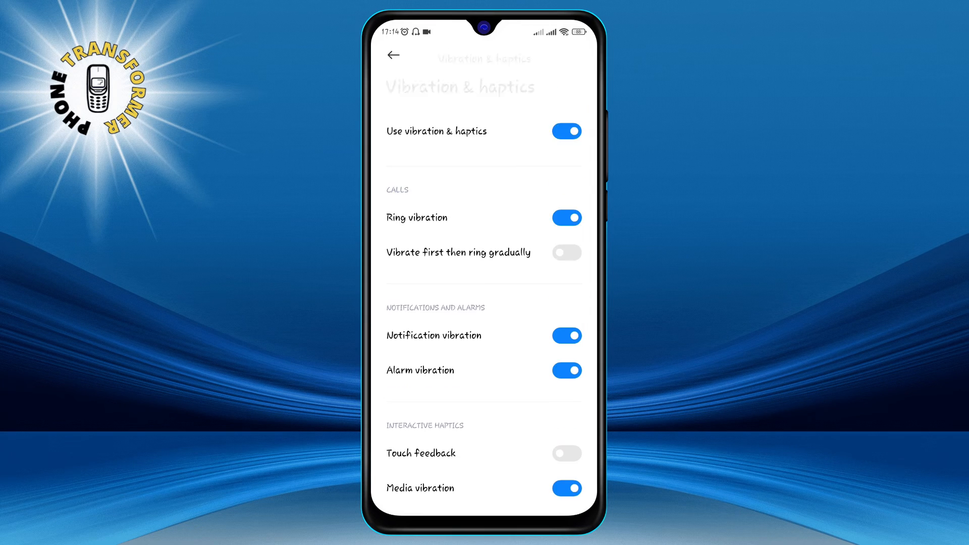
{"action": "scroll", "scroll_direction": "up", "scroll_amount": 3}
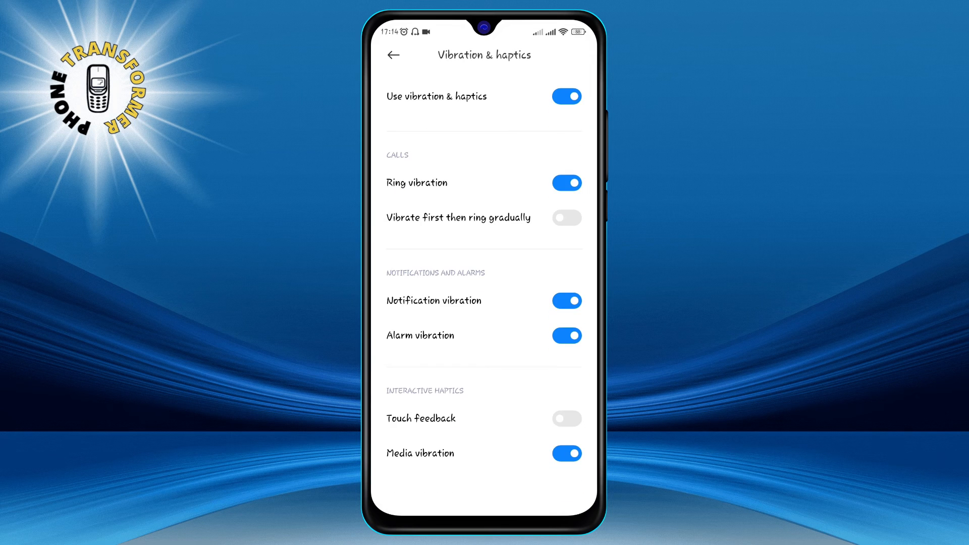
{"action": "left_click", "coordinate": [566, 453]}
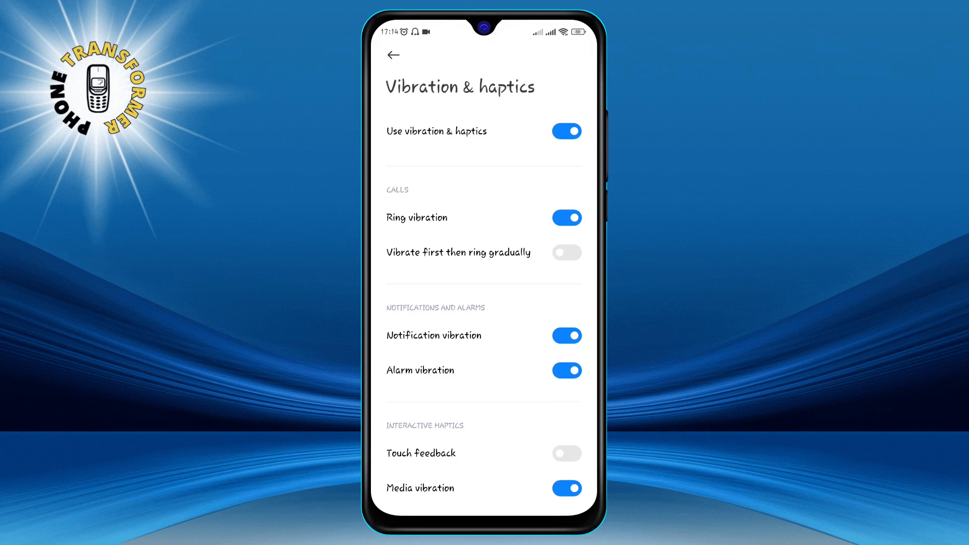
{"action": "left_click", "coordinate": [393, 54]}
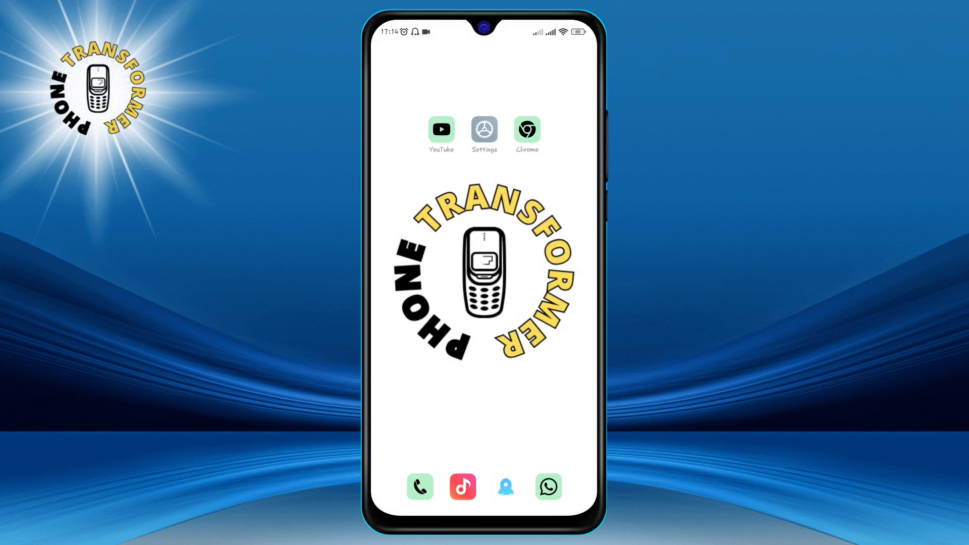